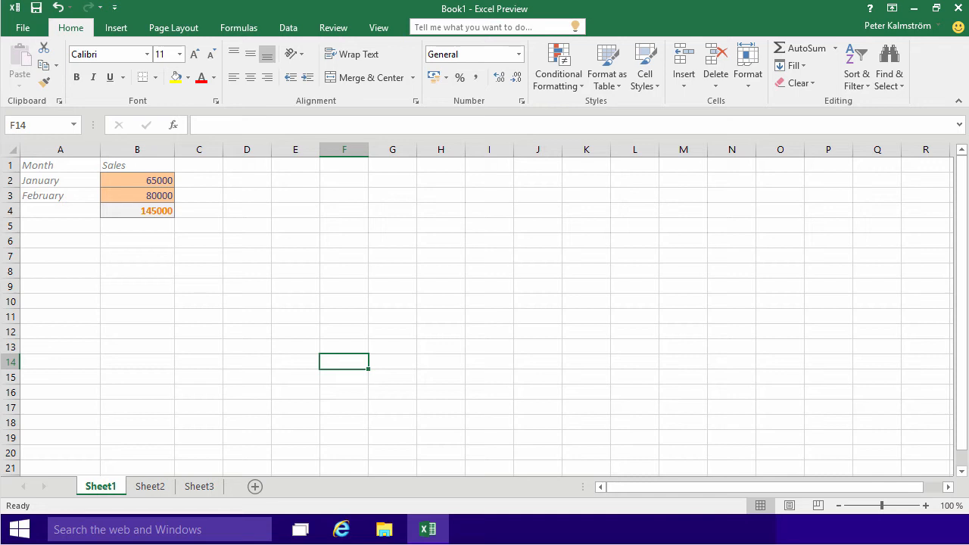
pyautogui.moveTo(288, 499)
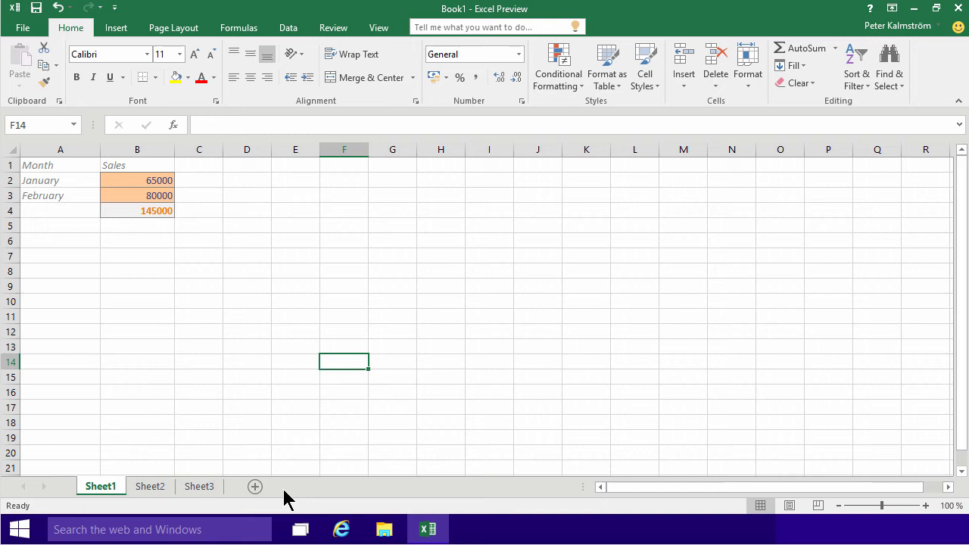
# - Name the second sheet 'House loan calculation' and stay on its empty grid
pyautogui.click(149, 486)
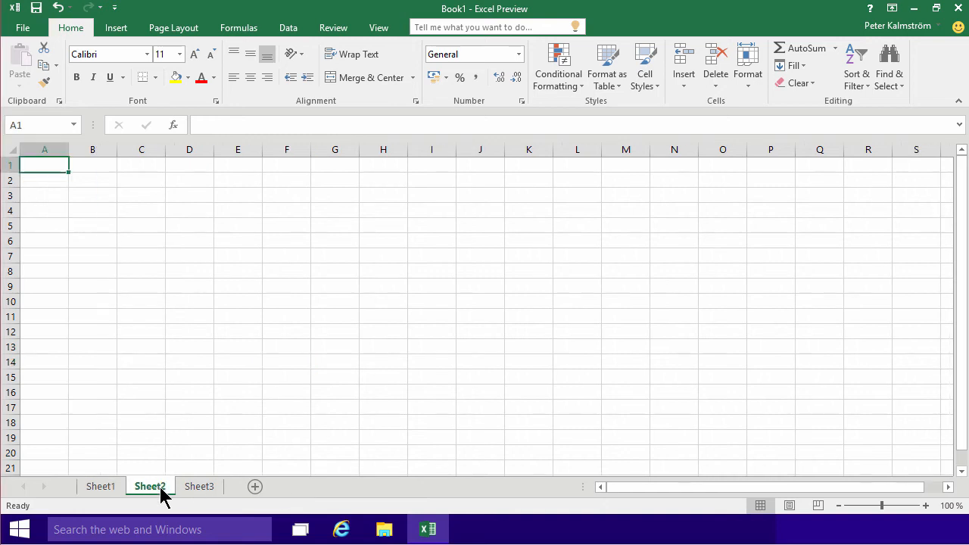
pyautogui.doubleClick(149, 486)
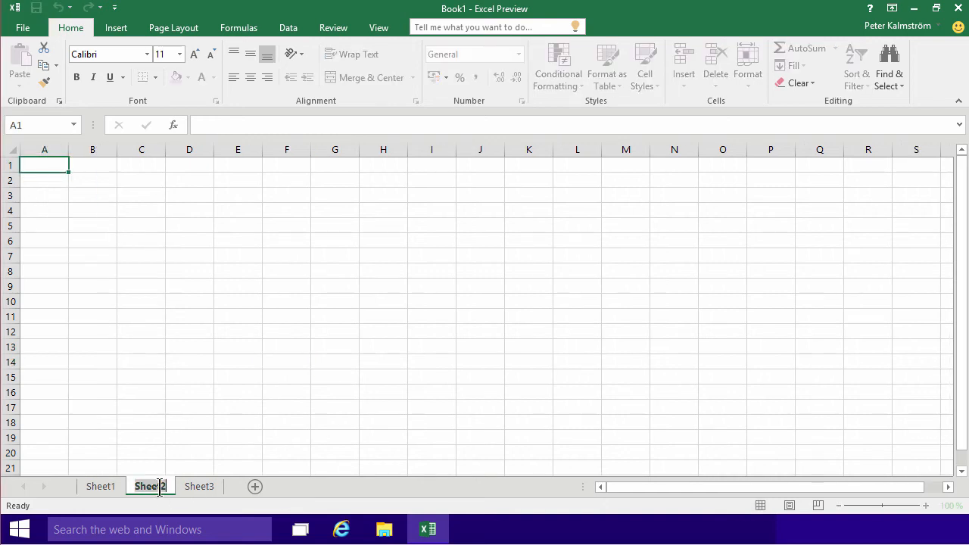
pyautogui.click(100, 486)
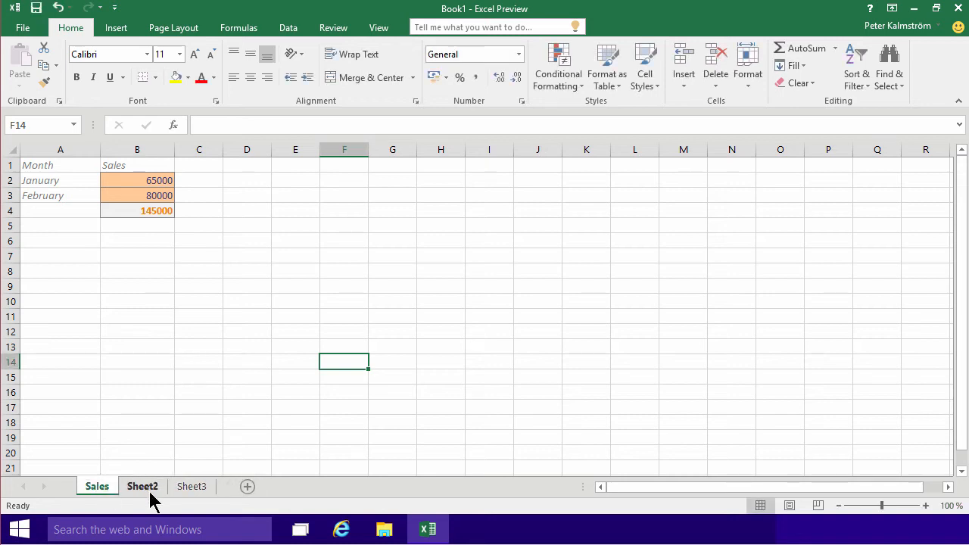
pyautogui.click(142, 486)
pyautogui.write('House')
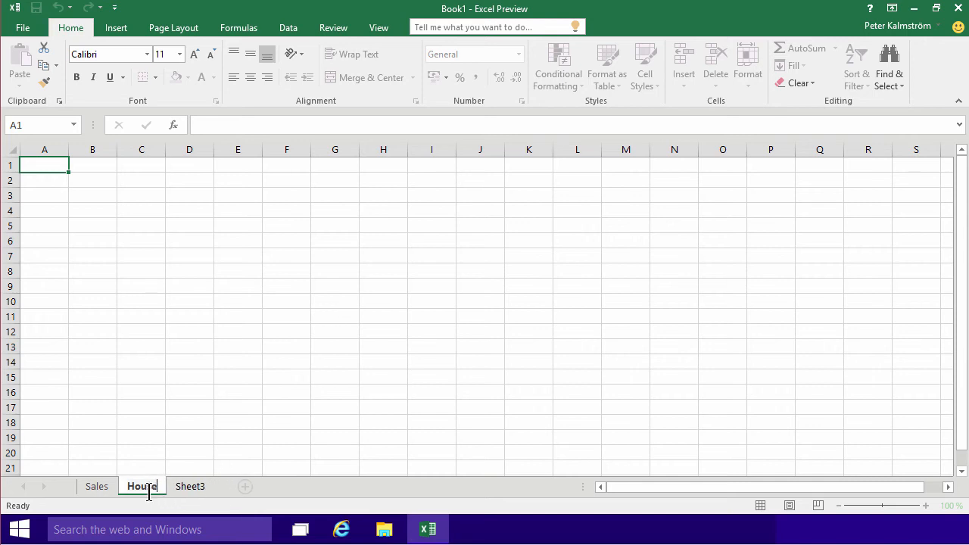
pyautogui.write('loan calculation')
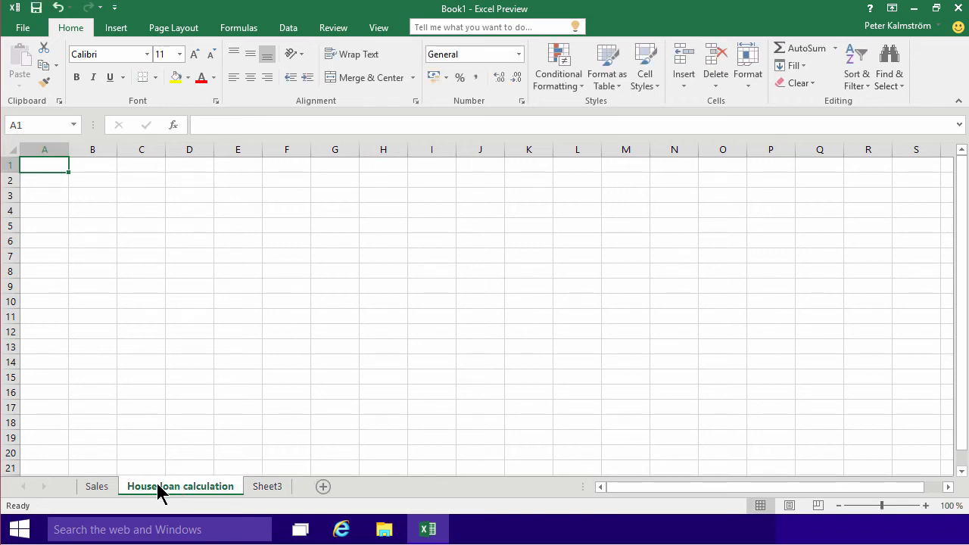
pyautogui.click(44, 181)
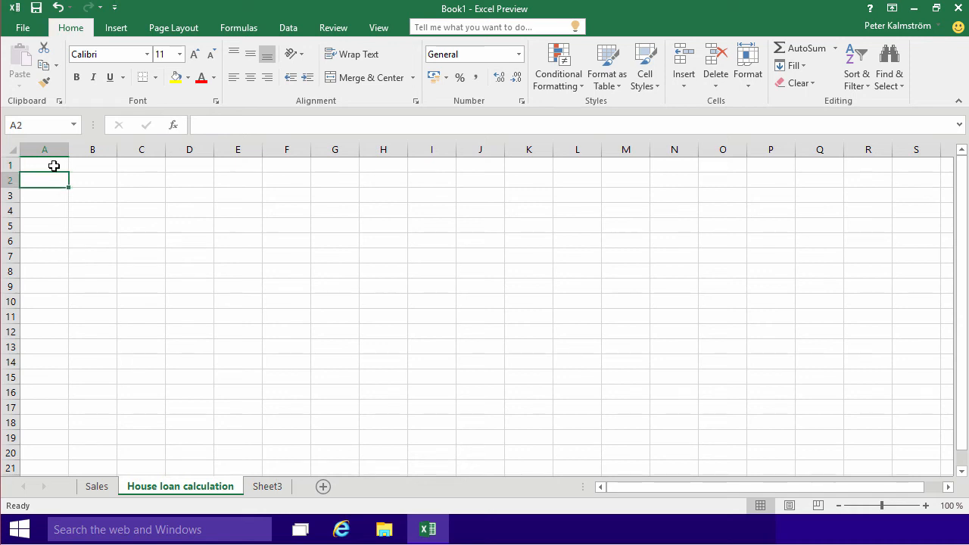
# - Enter the label 'Price of the house' in cell A1
pyautogui.click(44, 165)
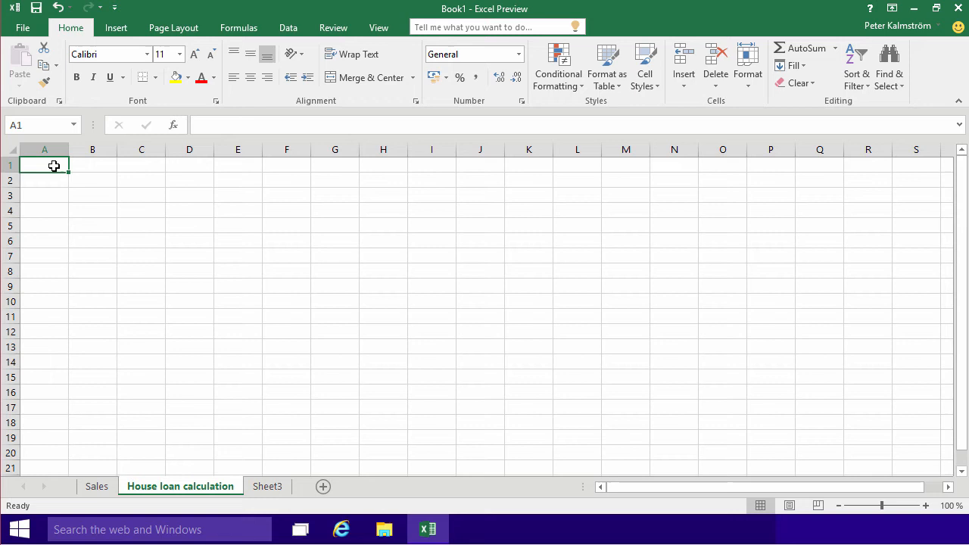
pyautogui.write('P')
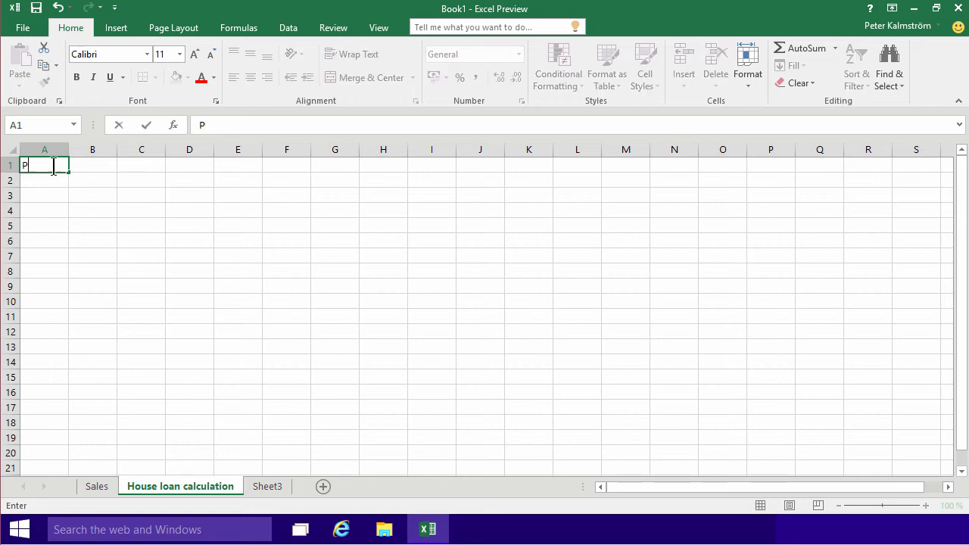
pyautogui.write('rice of the')
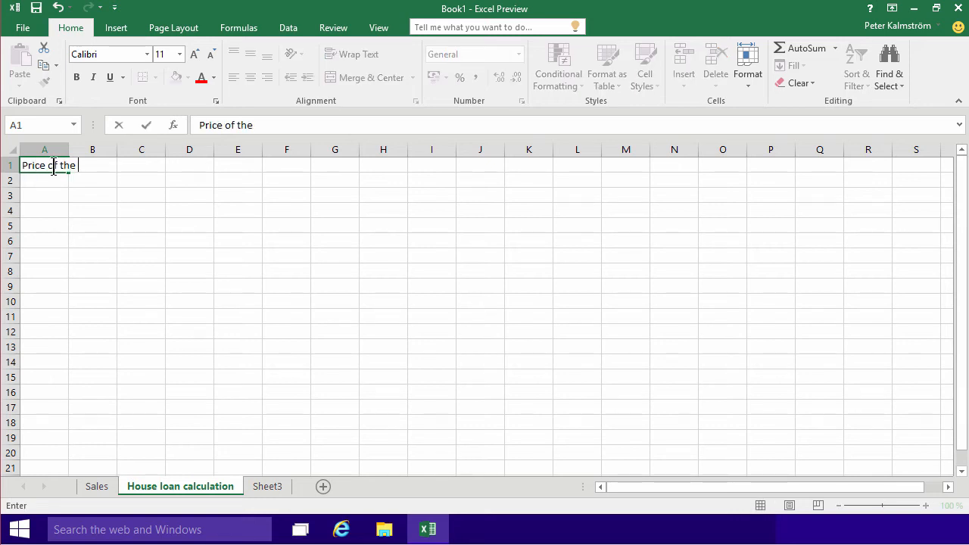
pyautogui.press('Return')
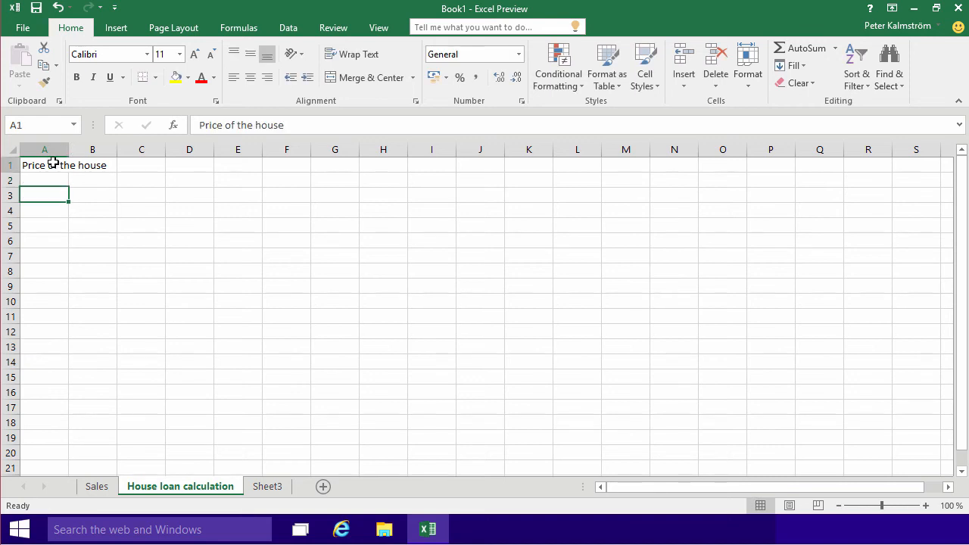
pyautogui.click(44, 164)
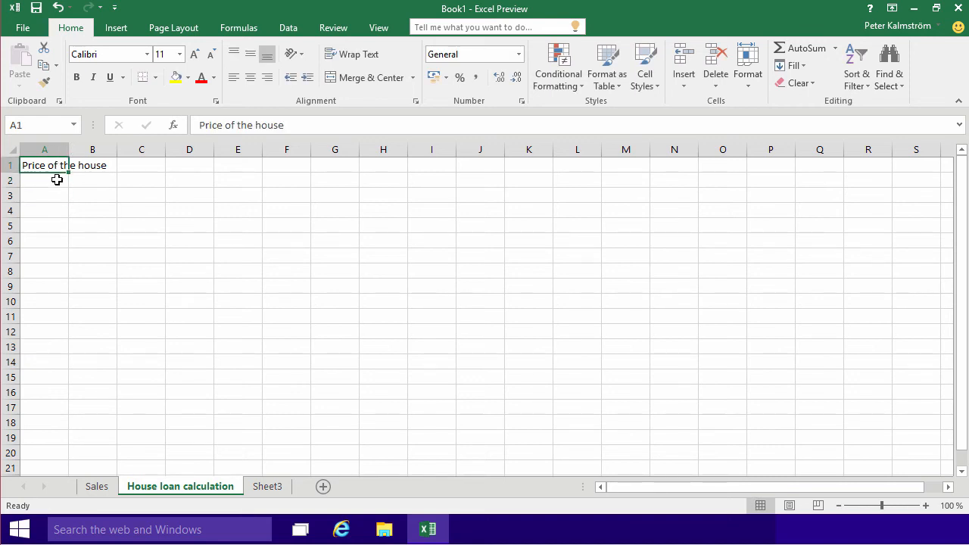
pyautogui.moveTo(103, 163)
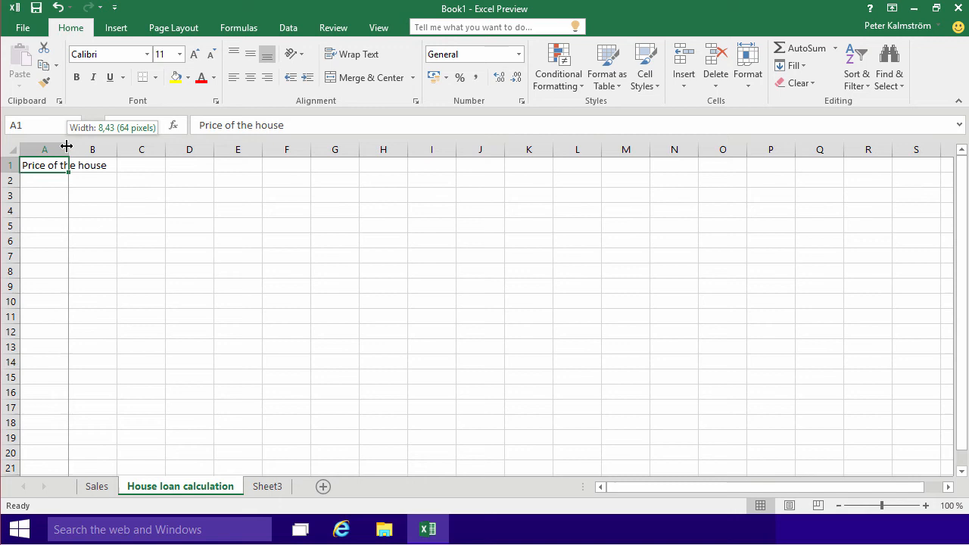
# - Adjust column A's width until the whole label text just fits
pyautogui.moveTo(66, 150); pyautogui.dragTo(127, 149)
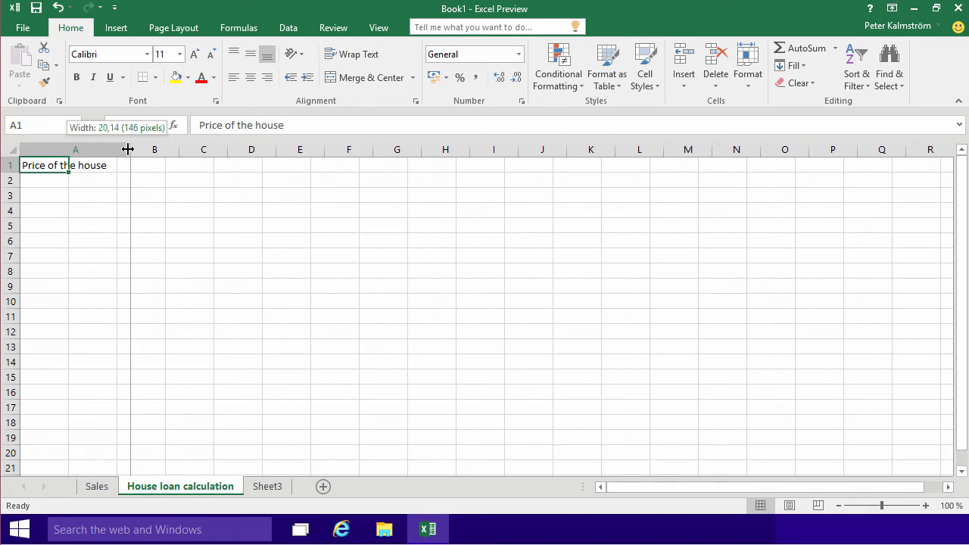
pyautogui.moveTo(127, 150); pyautogui.dragTo(121, 150)
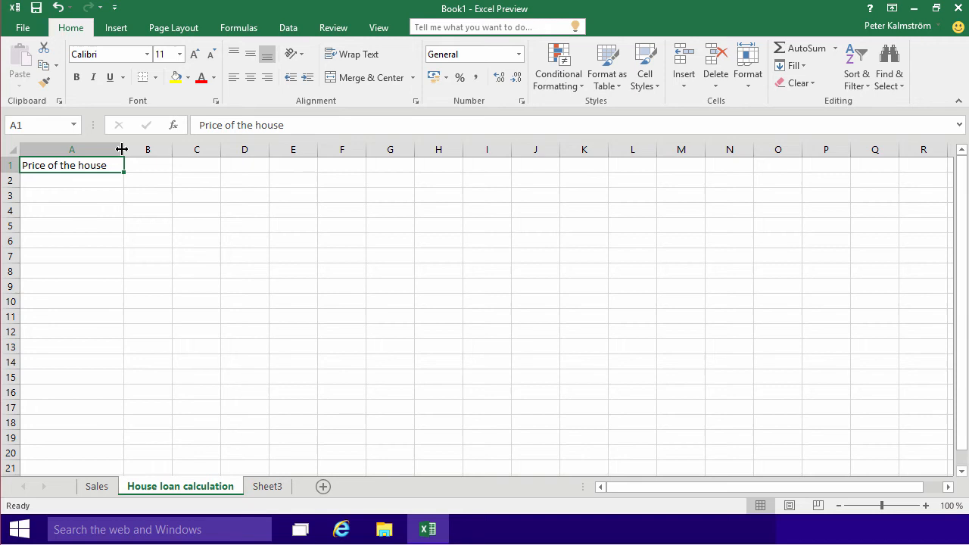
pyautogui.moveTo(121, 150); pyautogui.dragTo(51, 150)
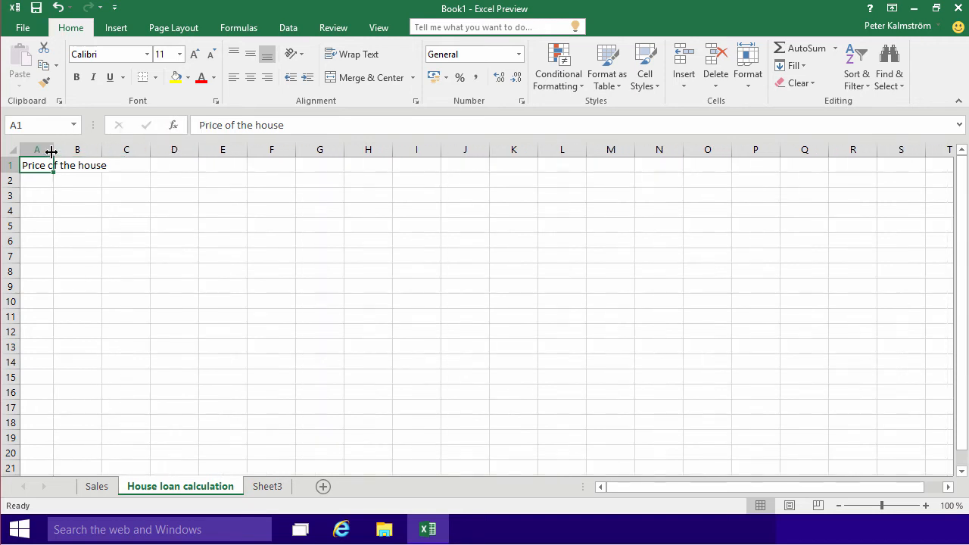
pyautogui.moveTo(51, 150); pyautogui.dragTo(113, 150)
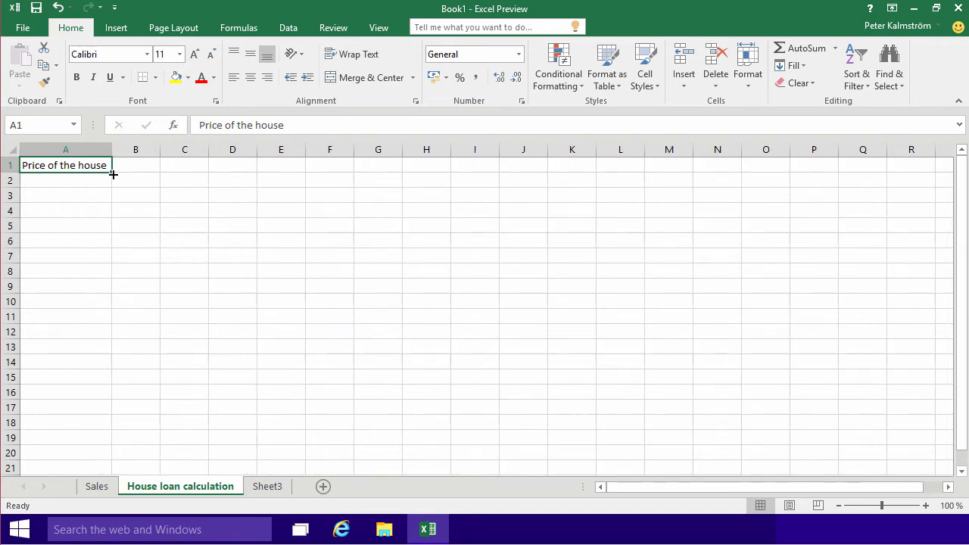
pyautogui.moveTo(71, 180)
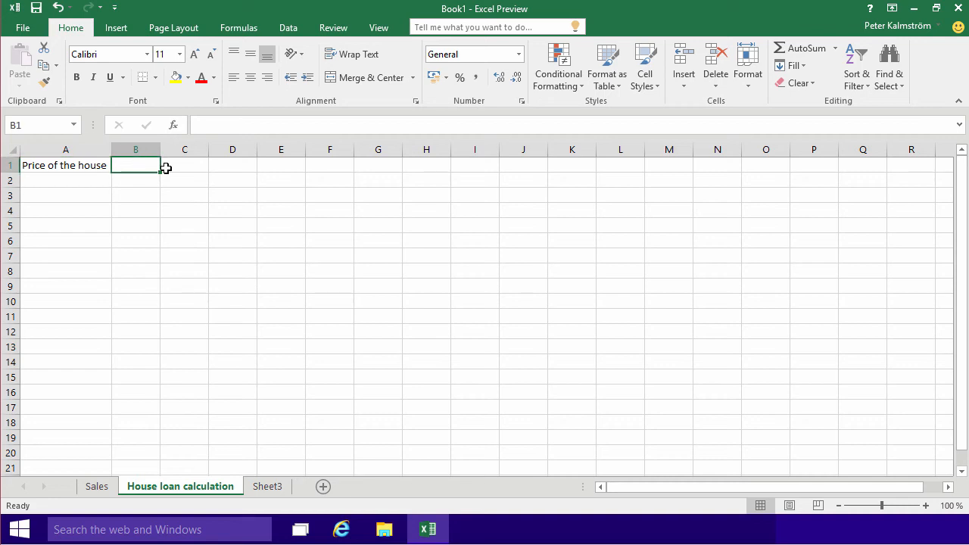
# - Enter 100000 in B1 and show it in comma style as 100 000,00
pyautogui.write('100000')
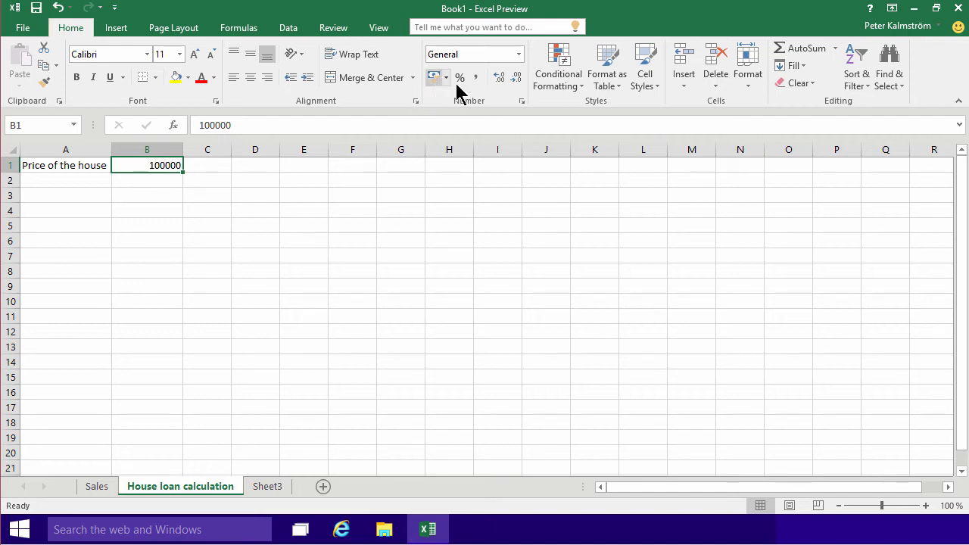
pyautogui.moveTo(475, 75)
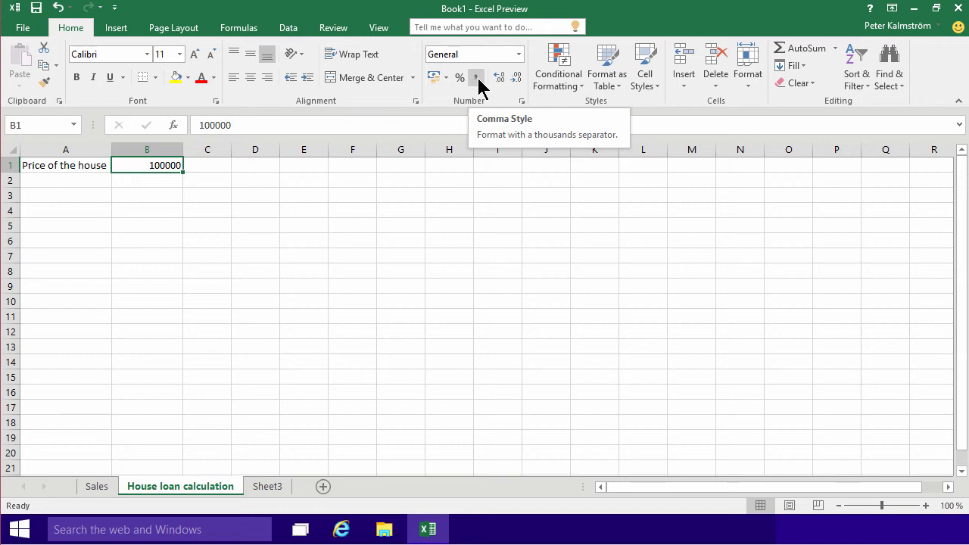
pyautogui.click(475, 75)
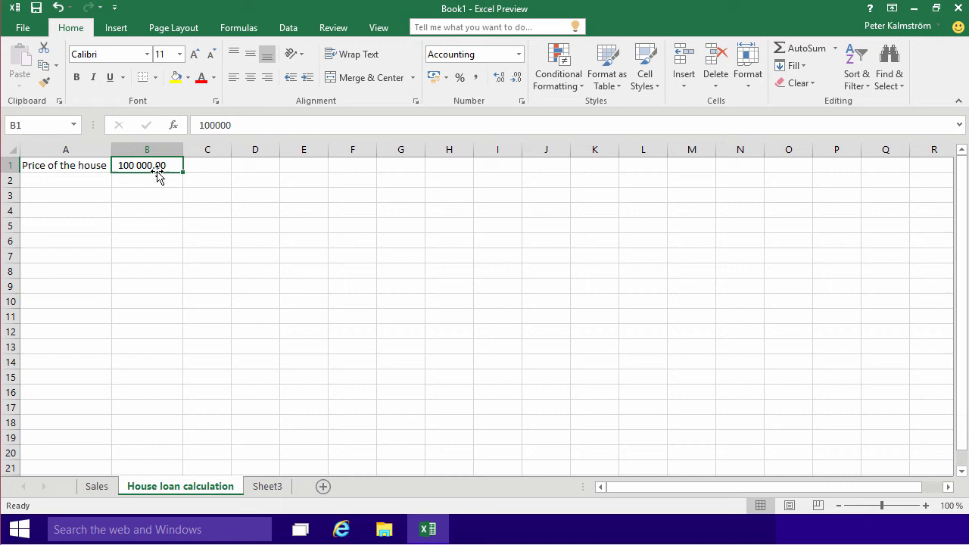
pyautogui.moveTo(169, 160)
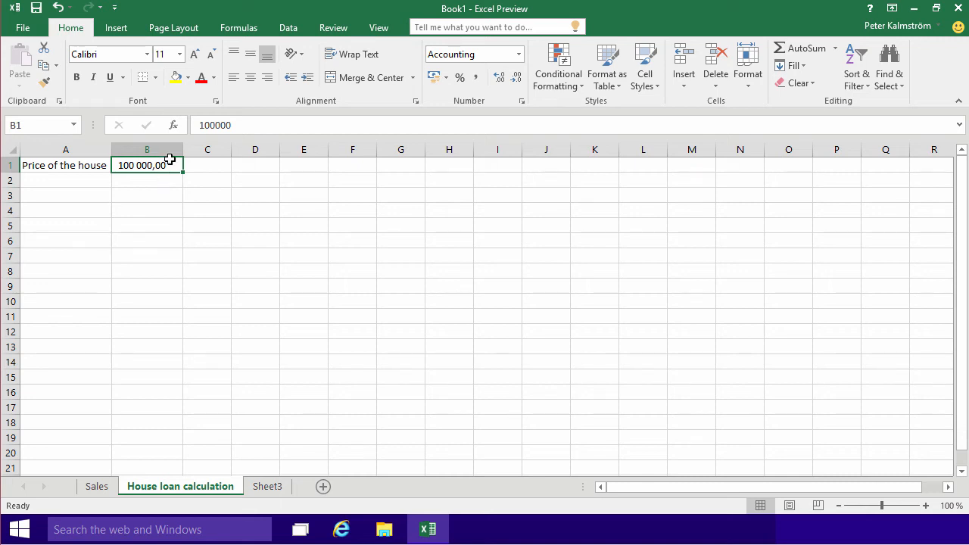
pyautogui.moveTo(135, 168)
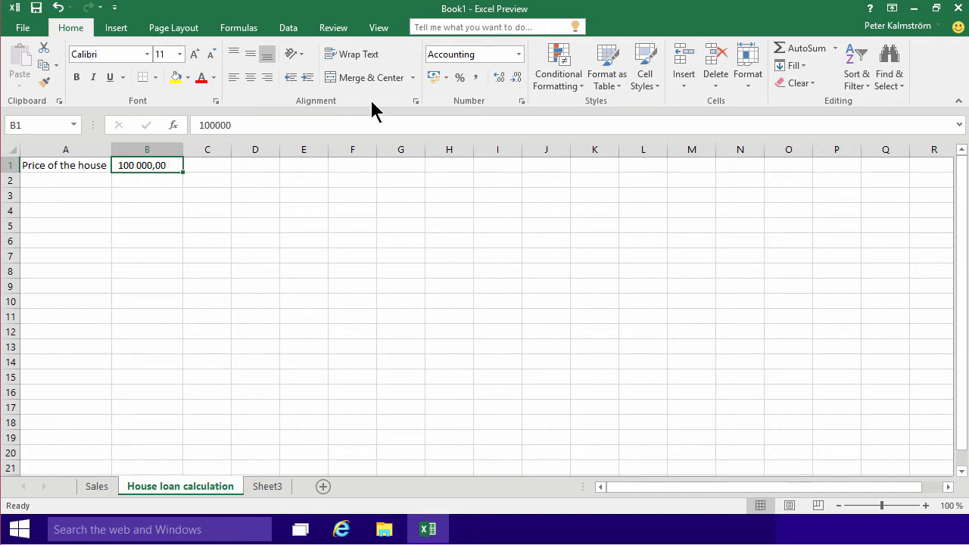
pyautogui.moveTo(433, 76)
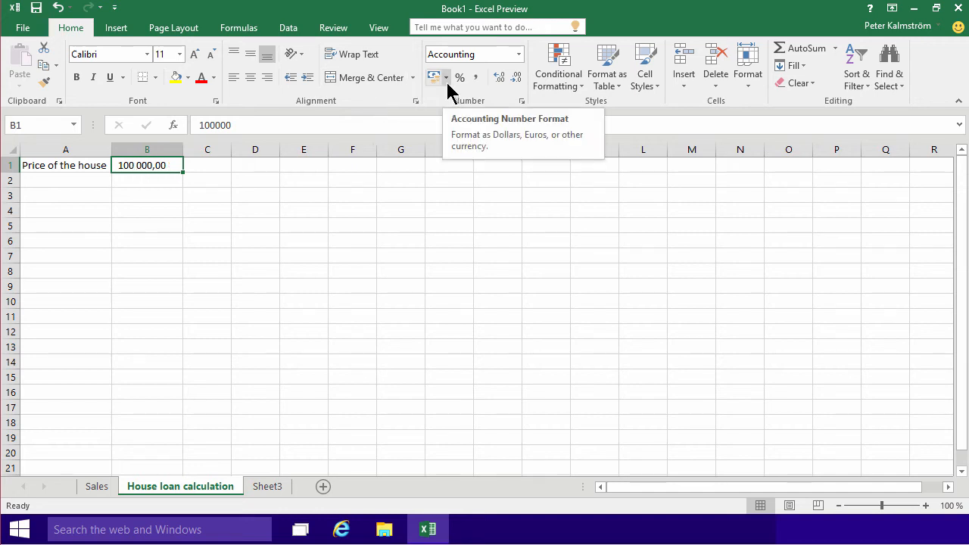
# - Format B1 as US dollars without decimals, reading $ 100 000
pyautogui.click(447, 75)
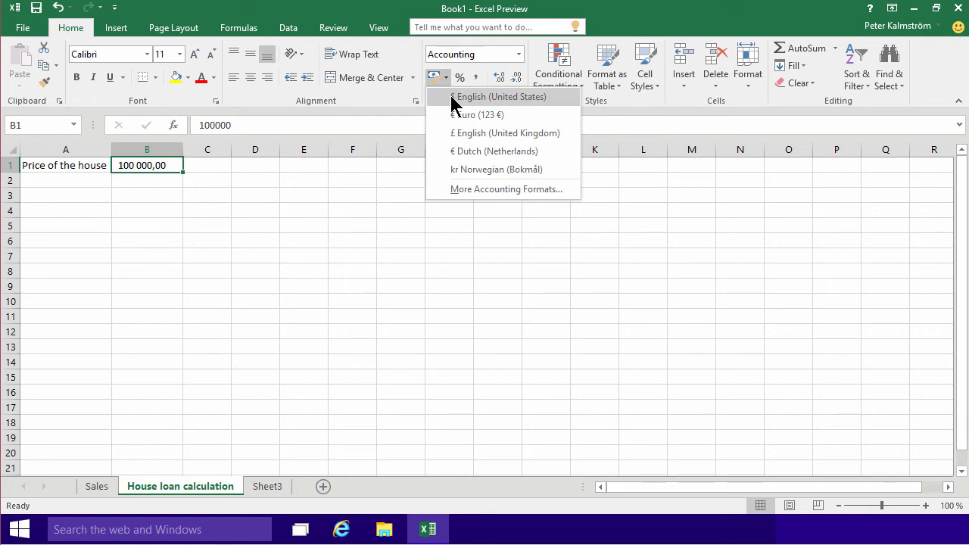
pyautogui.click(499, 97)
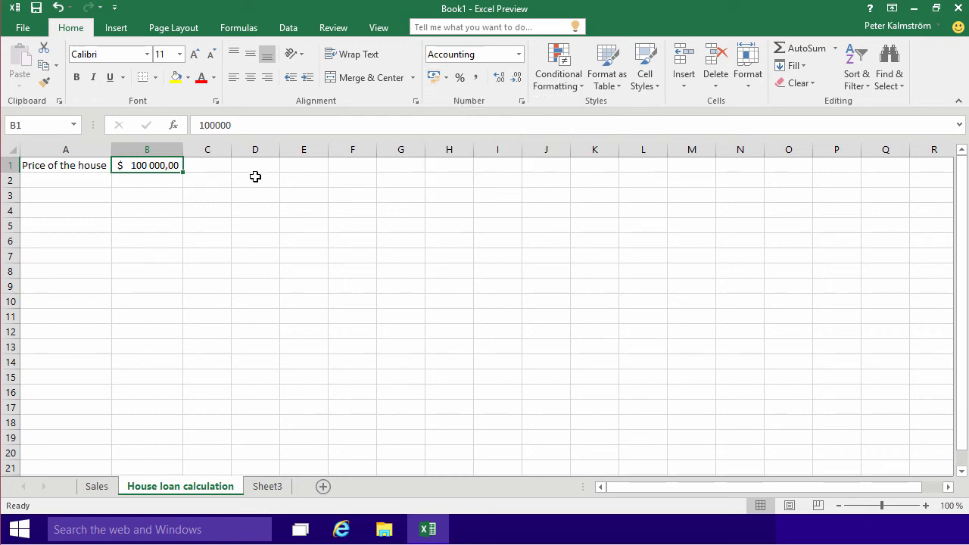
pyautogui.moveTo(147, 173)
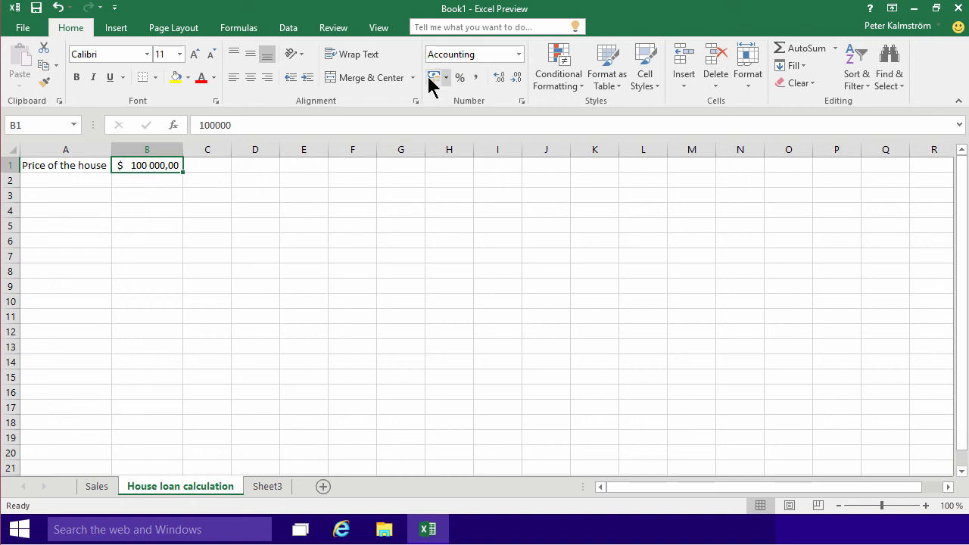
pyautogui.click(518, 54)
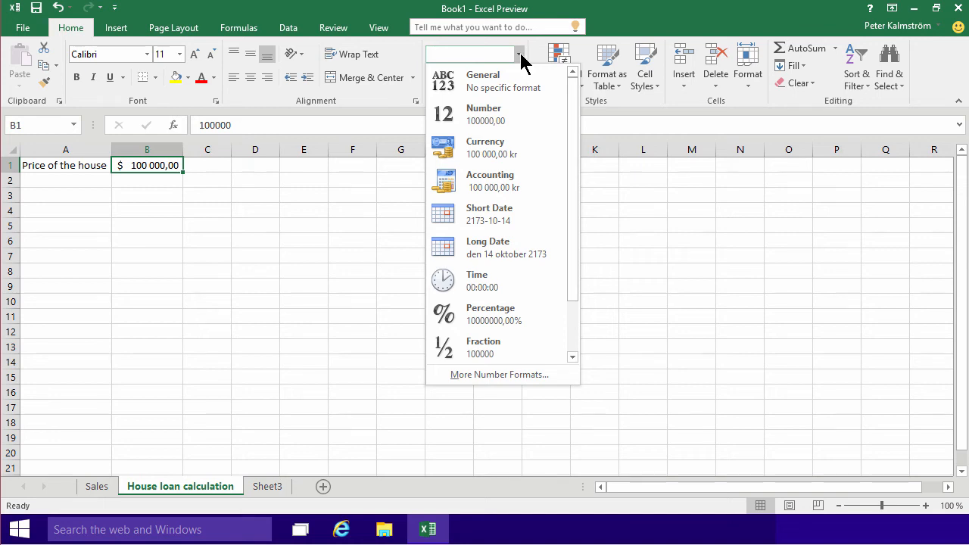
pyautogui.moveTo(189, 185)
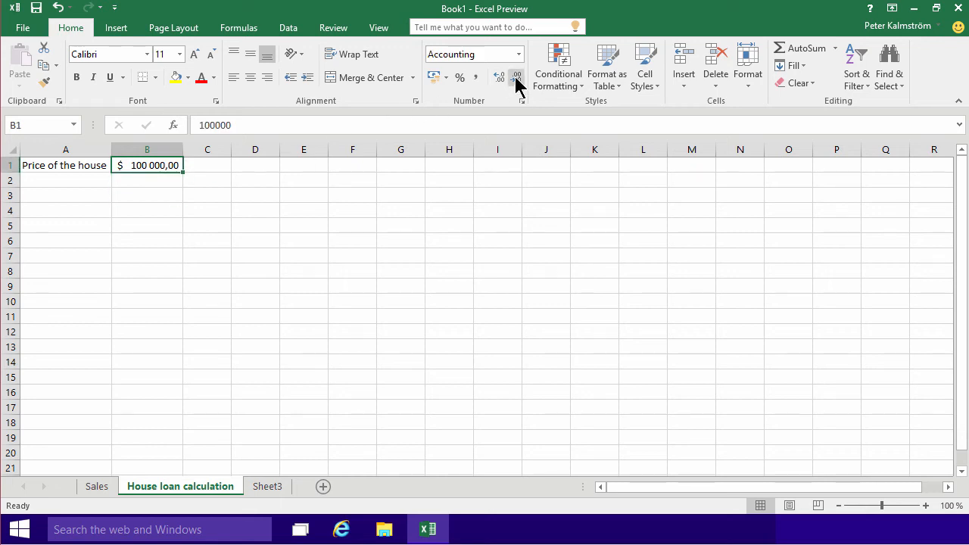
pyautogui.click(518, 75)
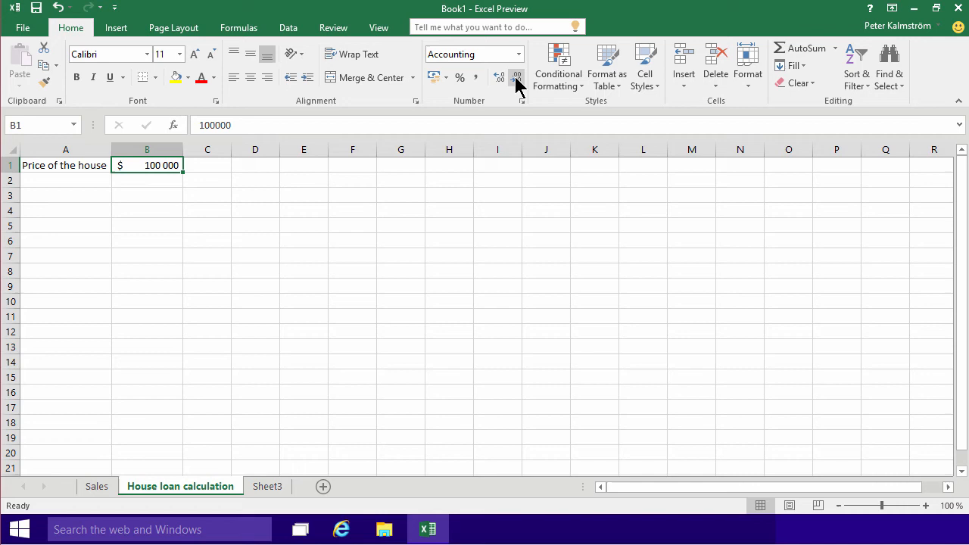
pyautogui.moveTo(183, 197)
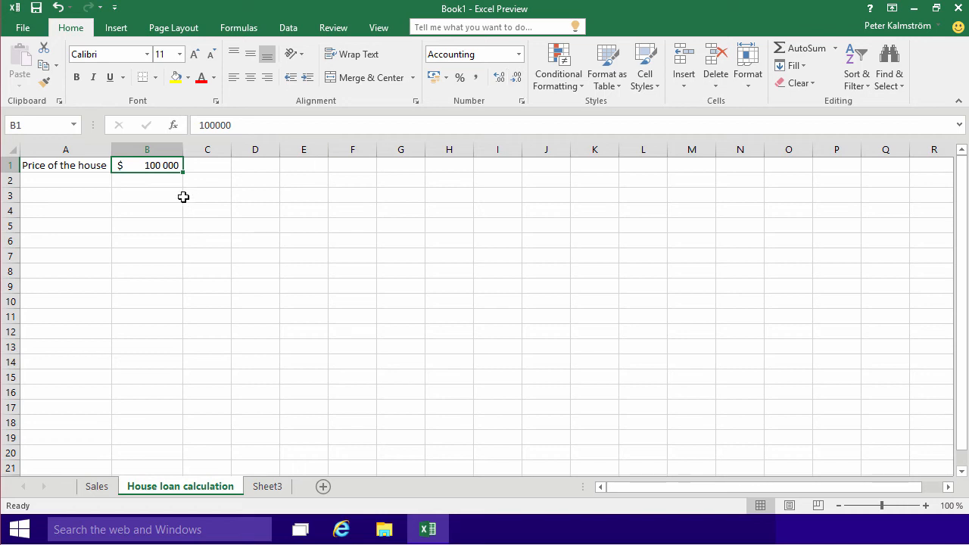
# - Enter the label 'Loan' in A2 below the price label
pyautogui.click(65, 180)
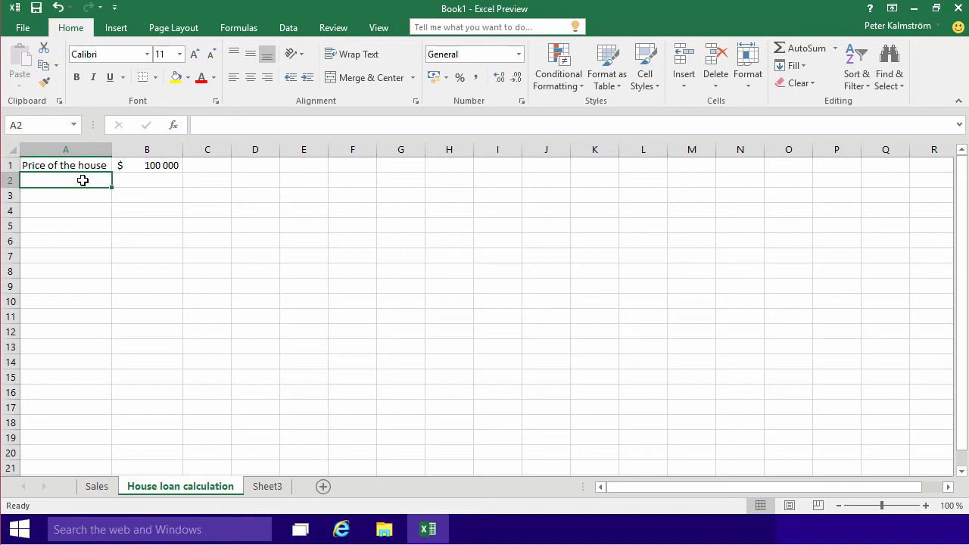
pyautogui.write('Loan')
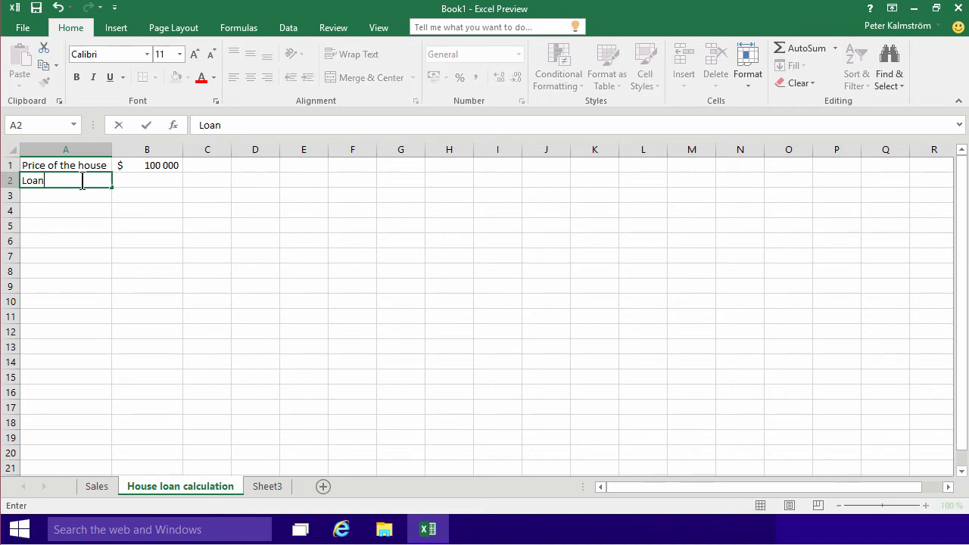
pyautogui.press('Tab')
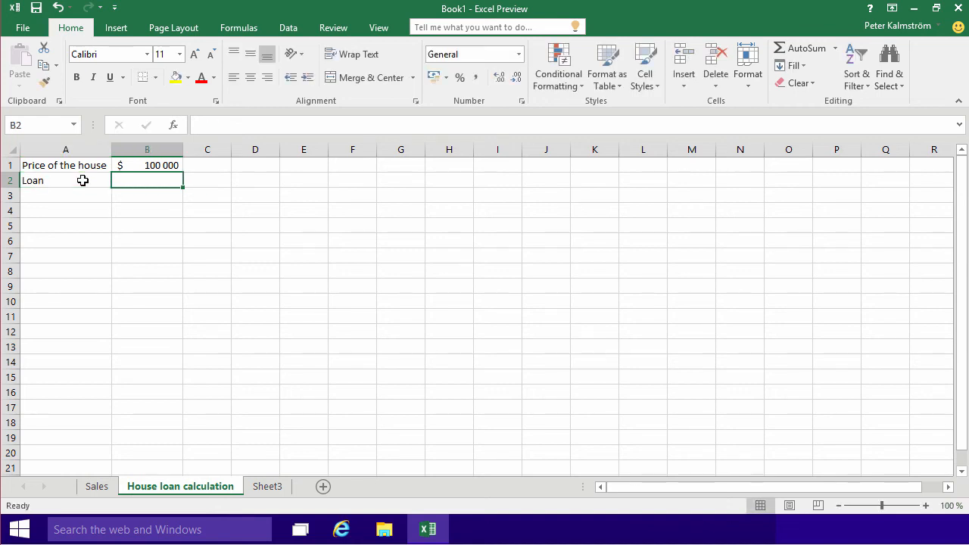
pyautogui.click(65, 180)
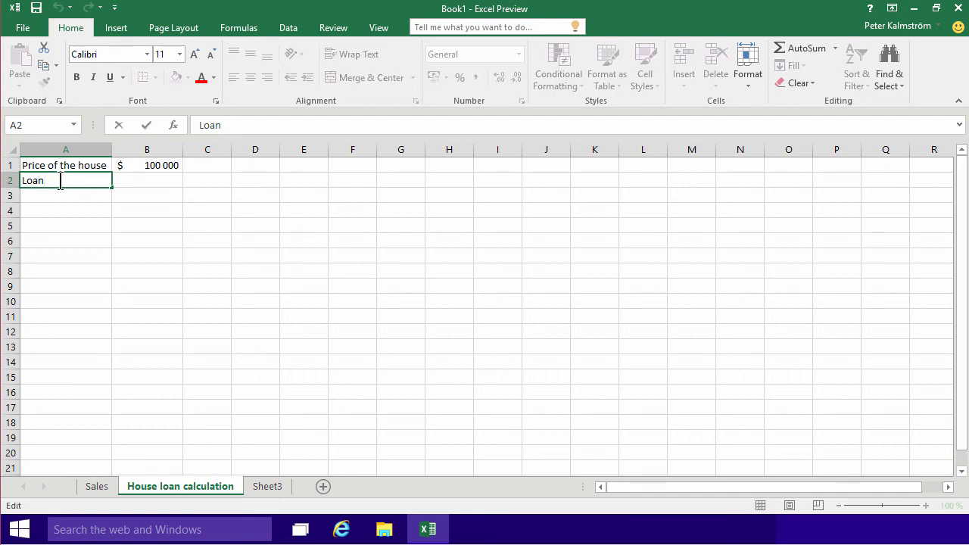
# - Change the A2 label to 'Loan %' and enter 80 in B2, shown as 80%
pyautogui.press('Return')
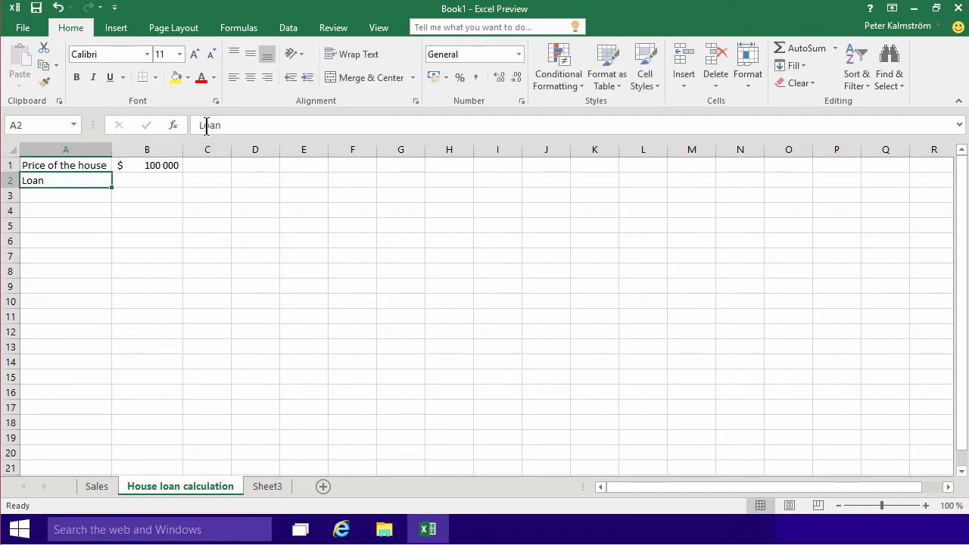
pyautogui.doubleClick(65, 180)
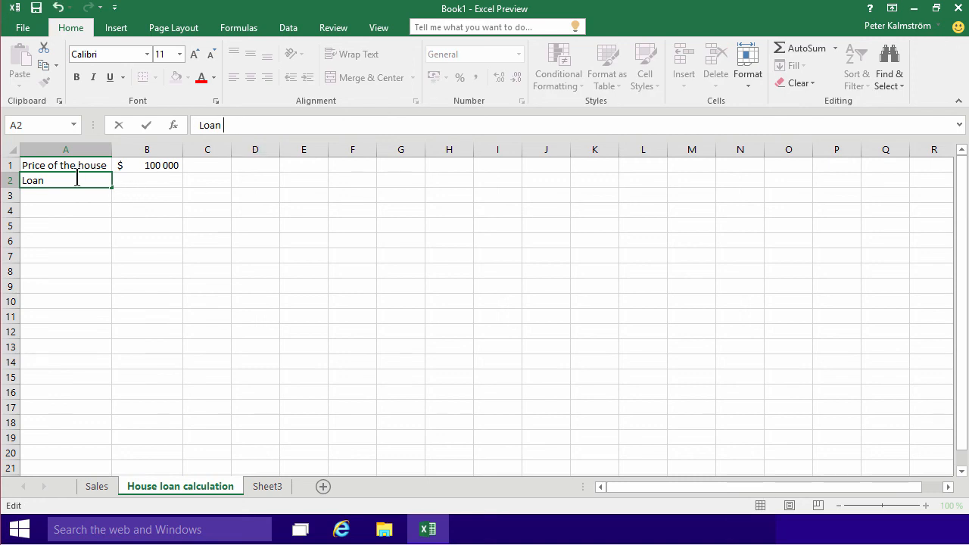
pyautogui.press('Return')
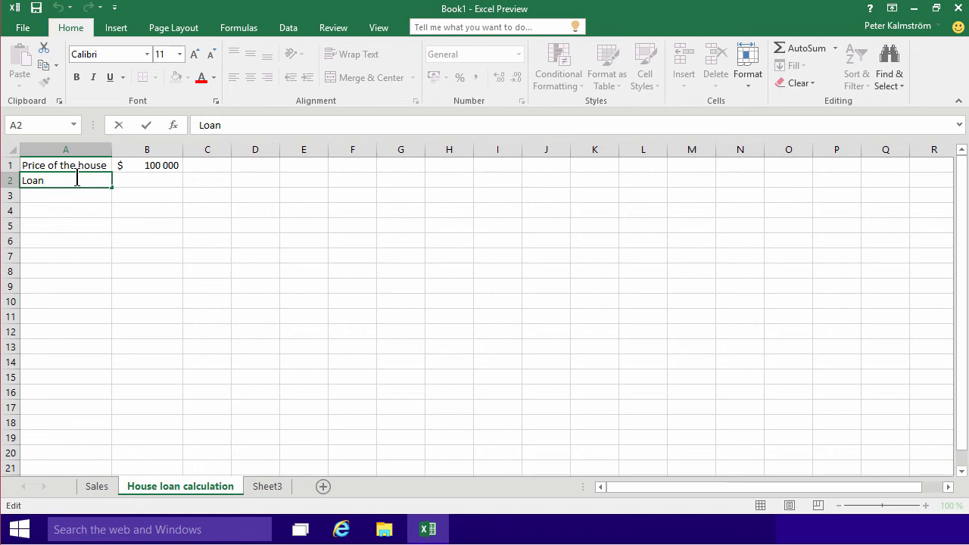
pyautogui.write('%')
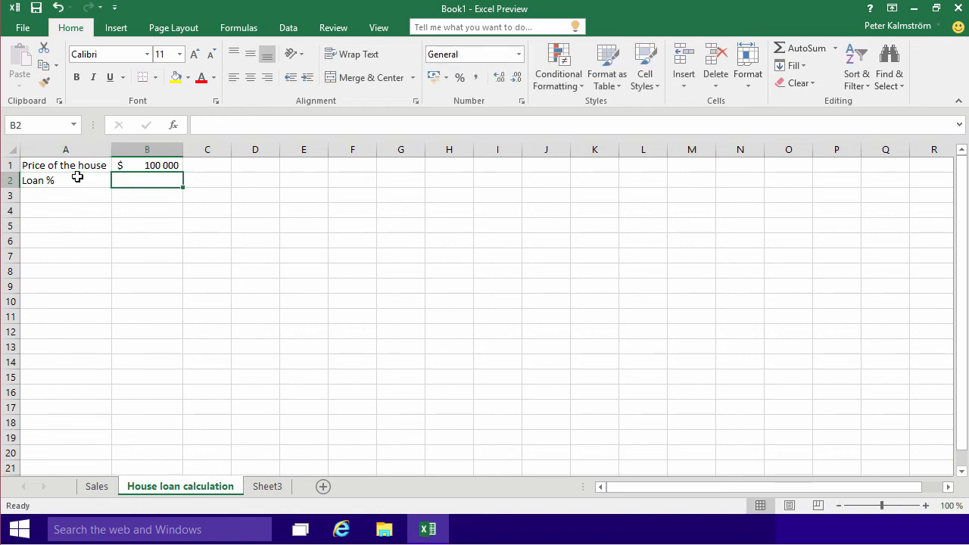
pyautogui.write('80')
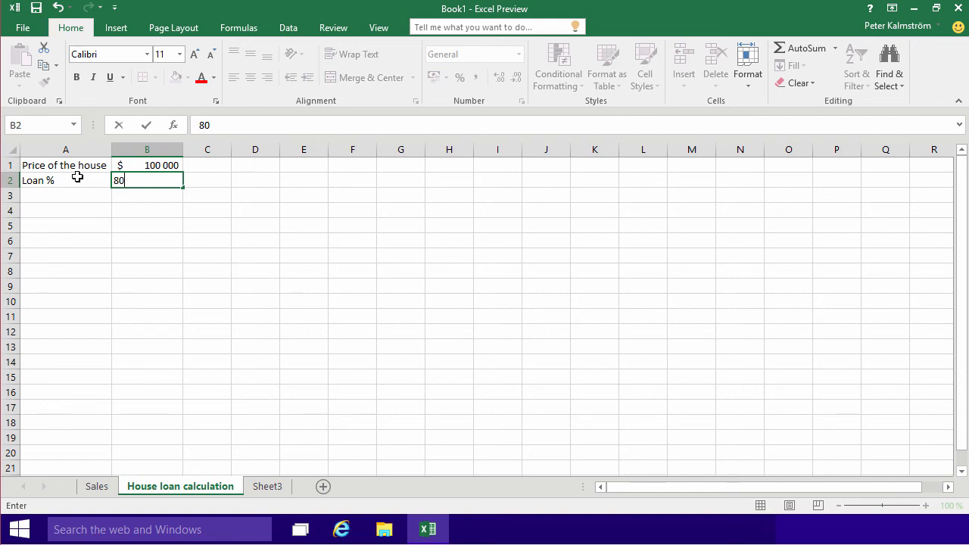
pyautogui.press('Return')
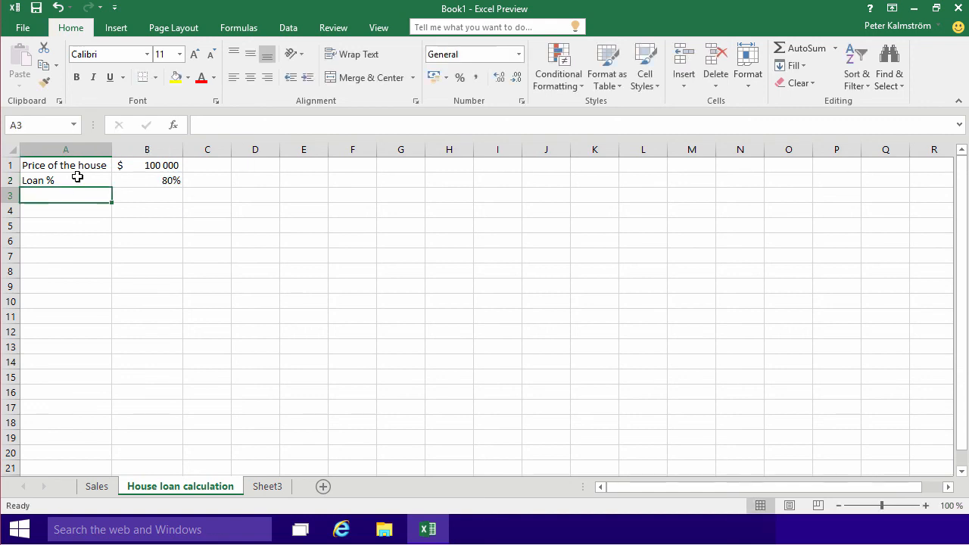
# - Label A3 'Loan $' and make B3 calculate =B1*B2, giving $ 80 000
pyautogui.write('Loan $')
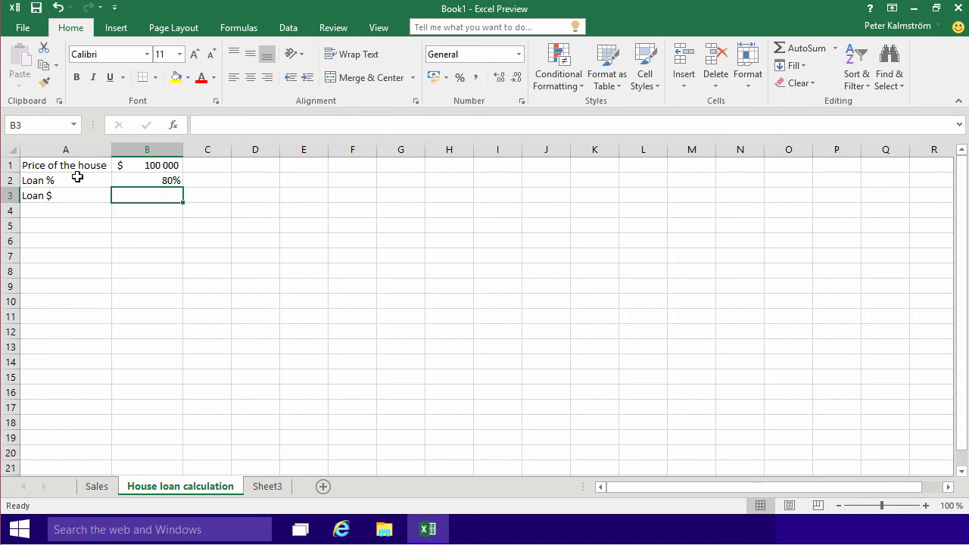
pyautogui.write('=')
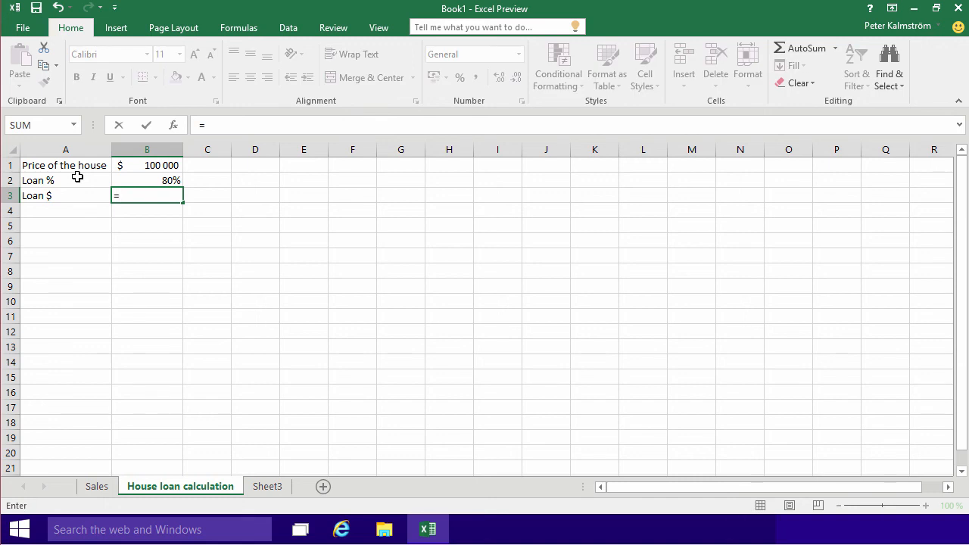
pyautogui.click(147, 165)
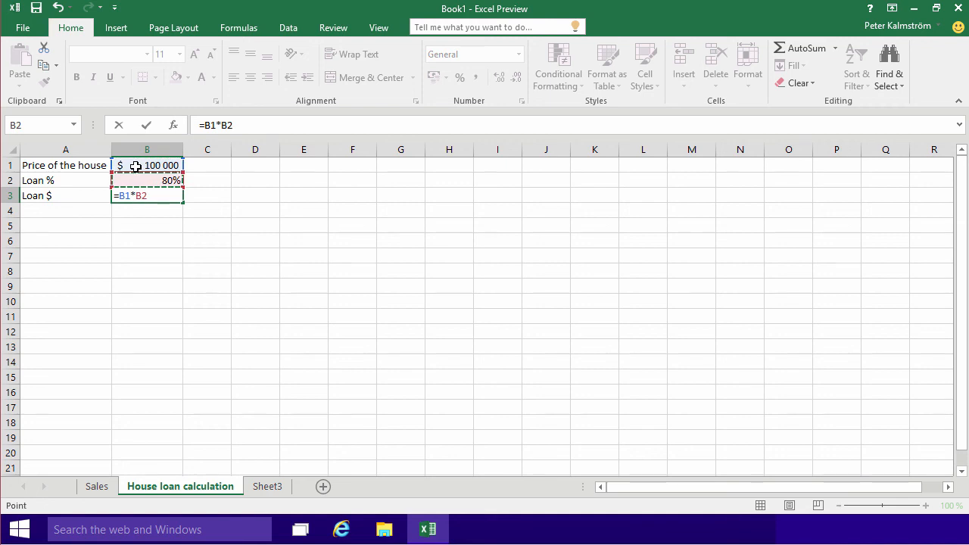
pyautogui.press('Return')
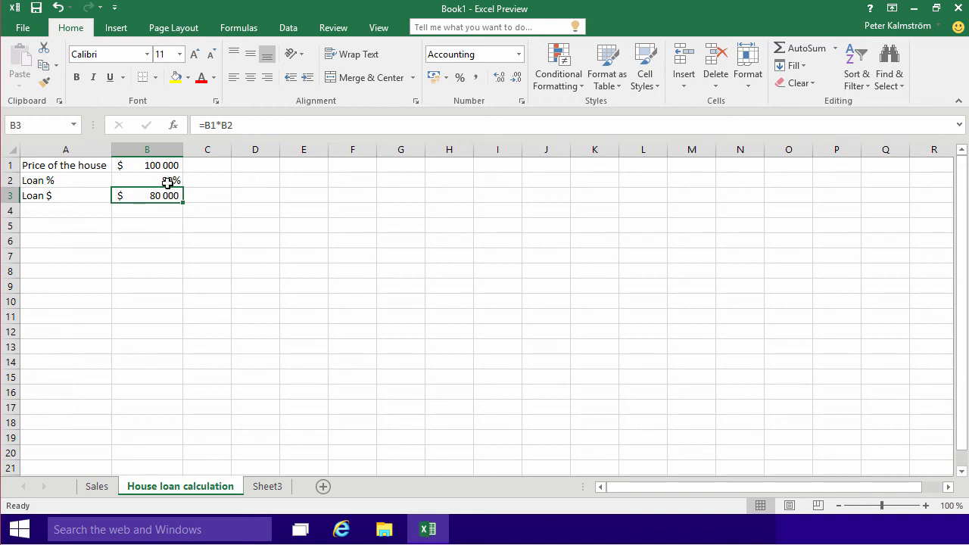
# - Apply the Input cell style to B1 and B2 and the Calculation style to B3
pyautogui.click(147, 180)
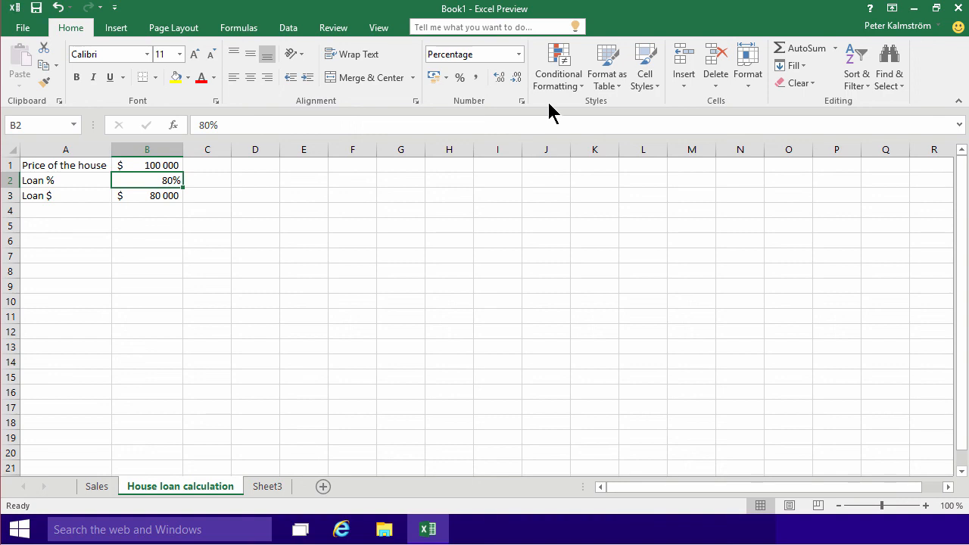
pyautogui.moveTo(654, 113)
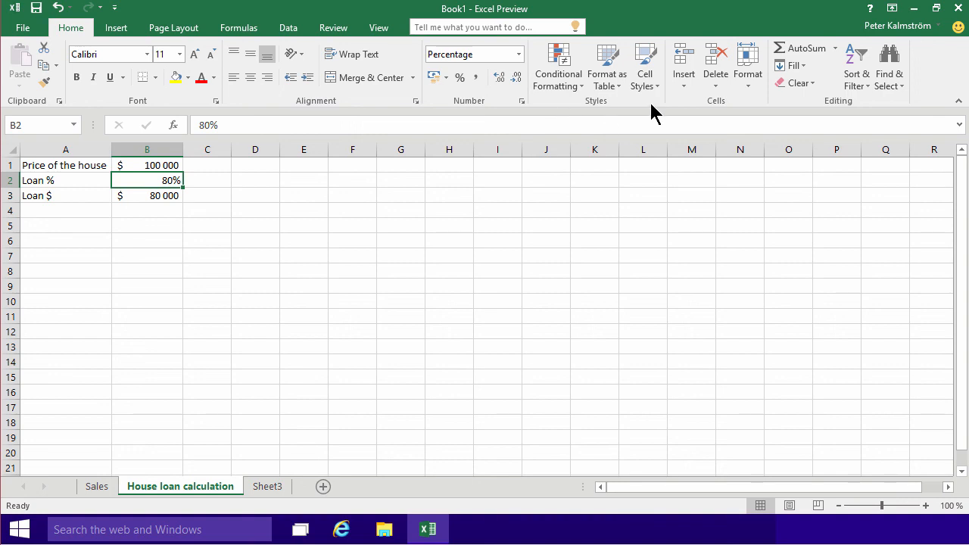
pyautogui.moveTo(645, 68)
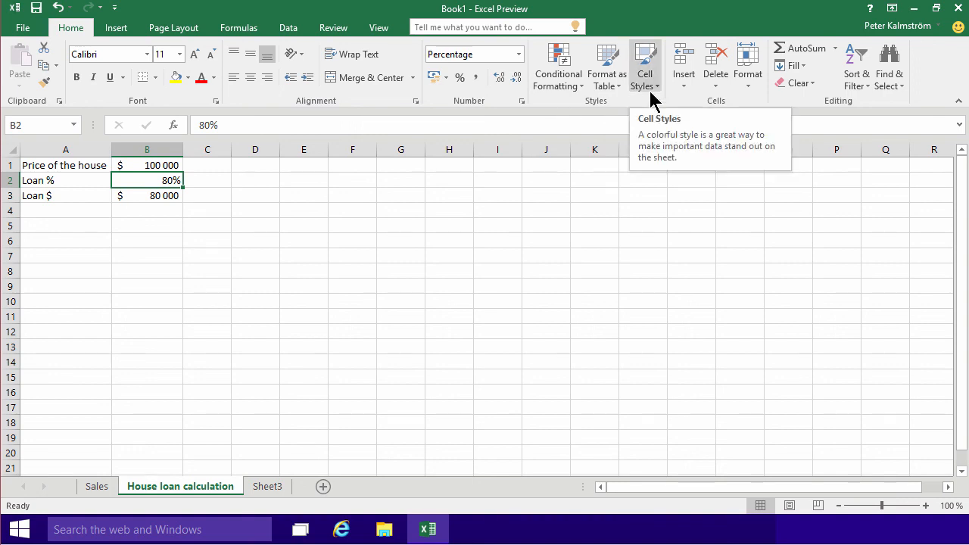
pyautogui.click(645, 67)
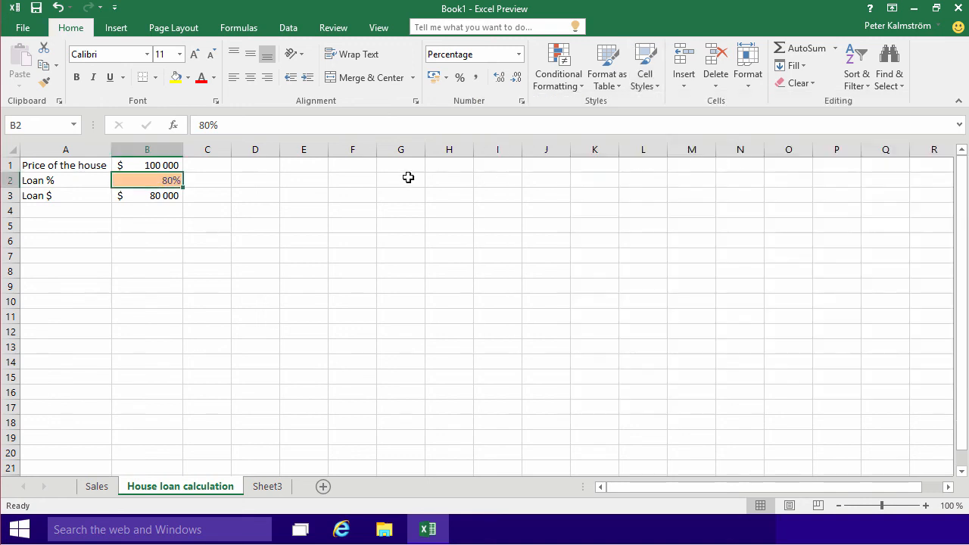
pyautogui.click(147, 165)
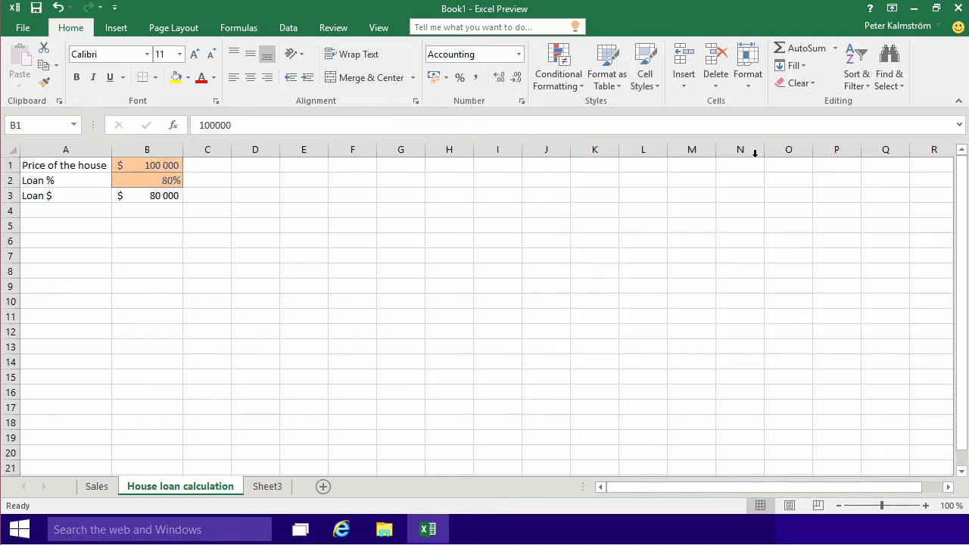
pyautogui.click(146, 196)
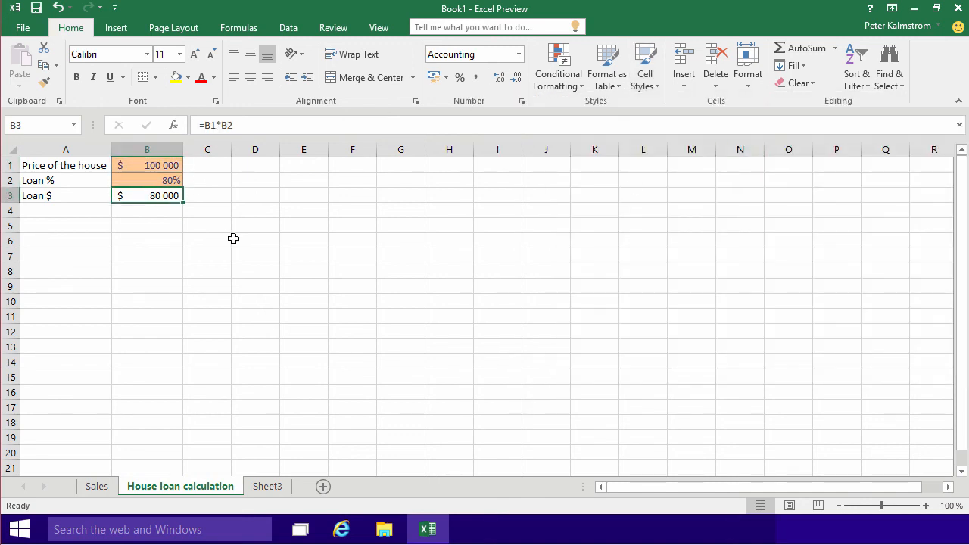
pyautogui.moveTo(668, 104)
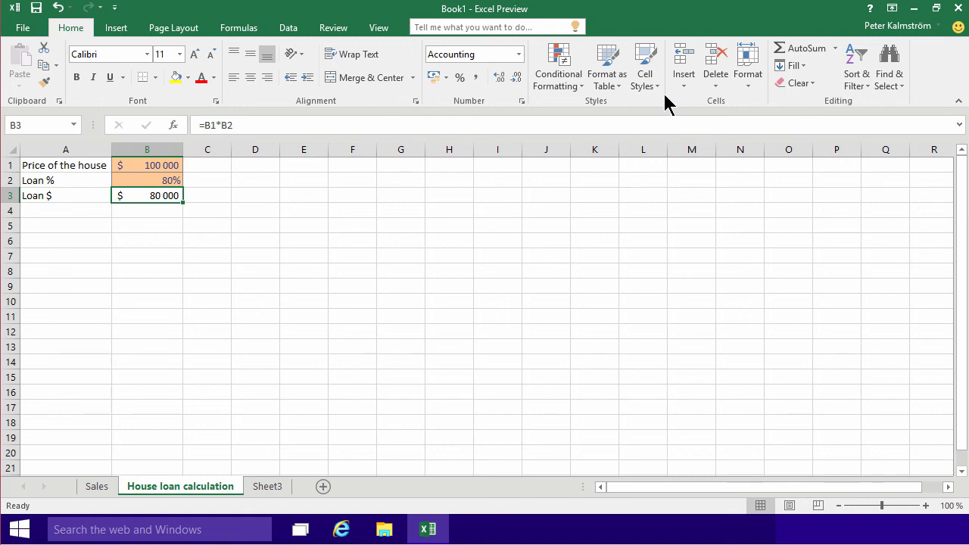
pyautogui.click(645, 66)
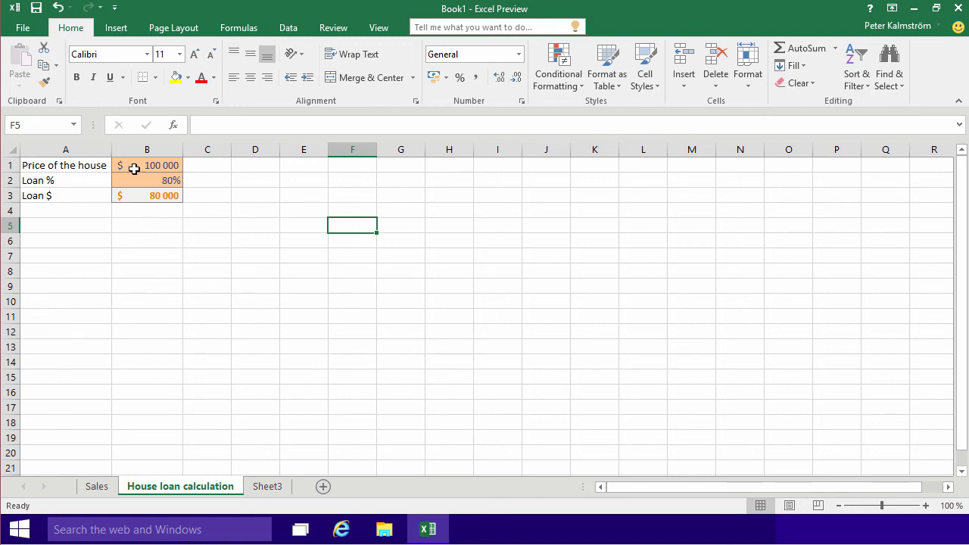
pyautogui.moveTo(174, 246)
pyautogui.write('75')
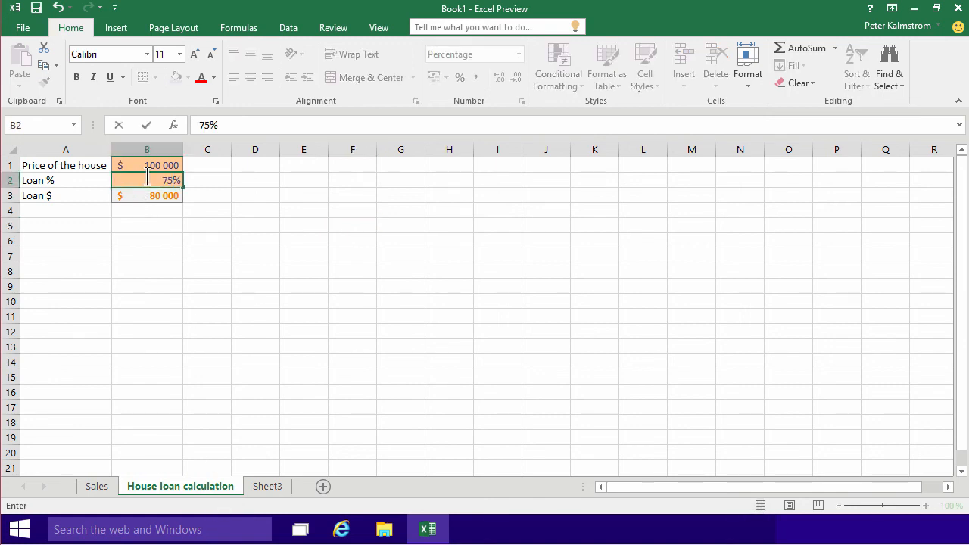
# - Change the loan share to 75% and the price to 200000, checking B3 shows $ 150 000
pyautogui.click(147, 165)
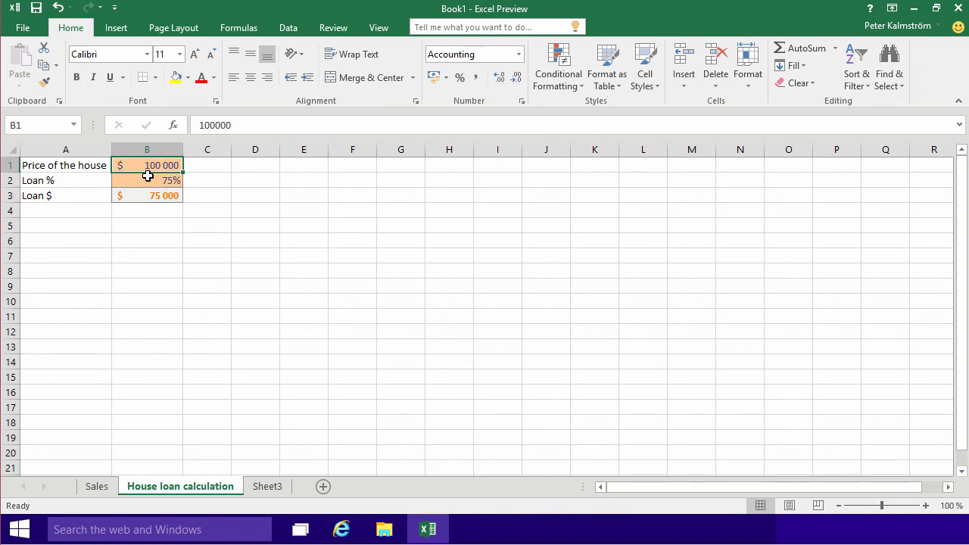
pyautogui.write('20')
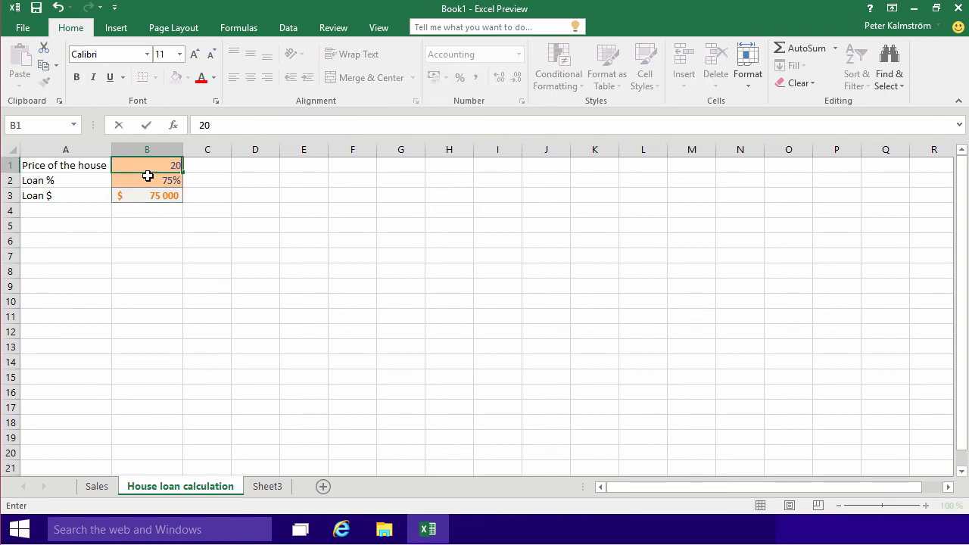
pyautogui.press('Return')
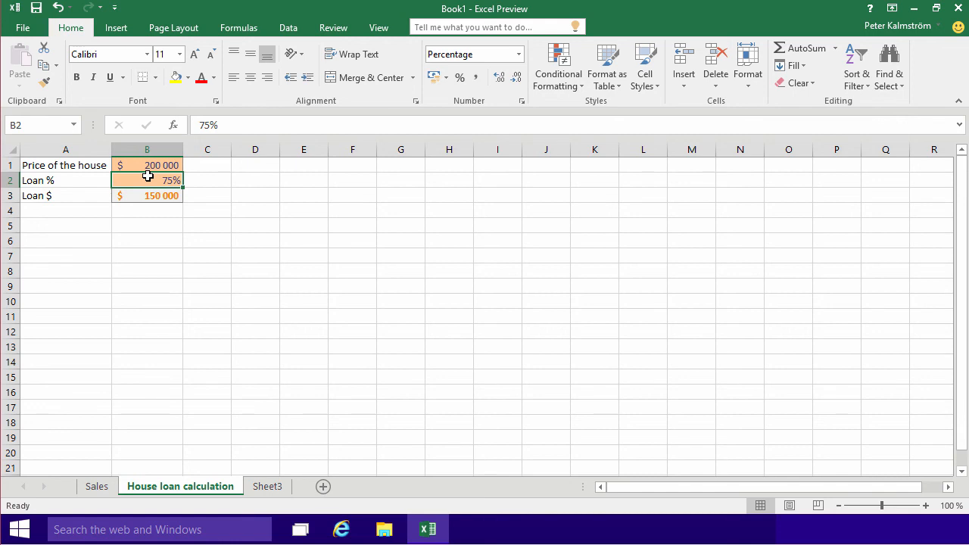
pyautogui.click(147, 195)
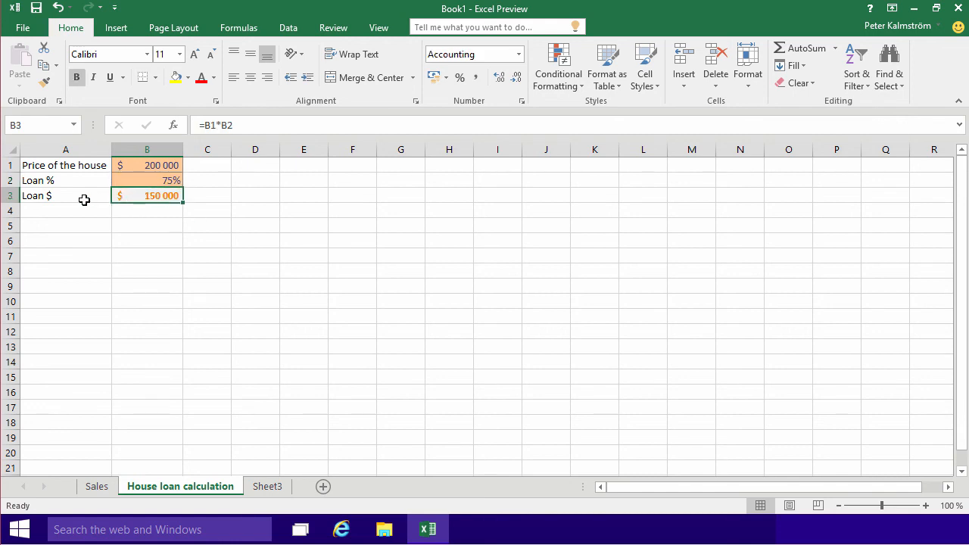